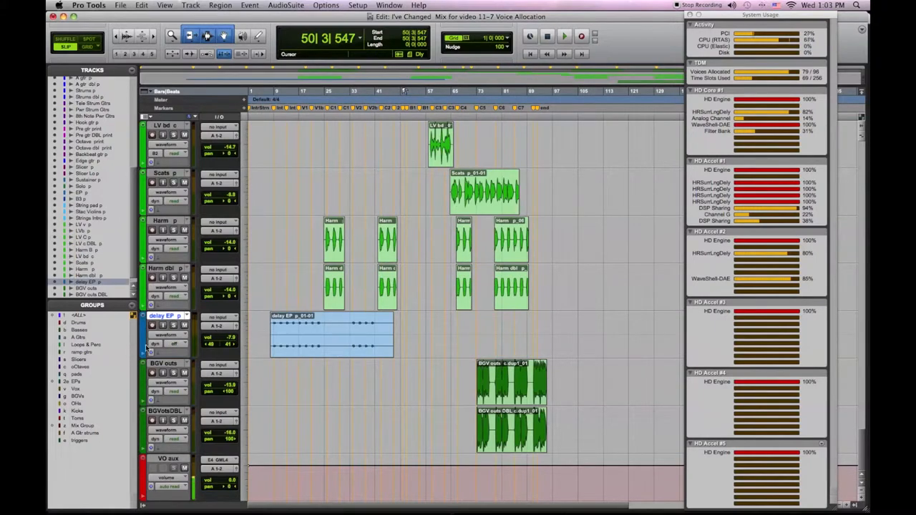
Assign explicit voice B3-4 to both the delay EP and BGV outs tracks
left_click(173, 343)
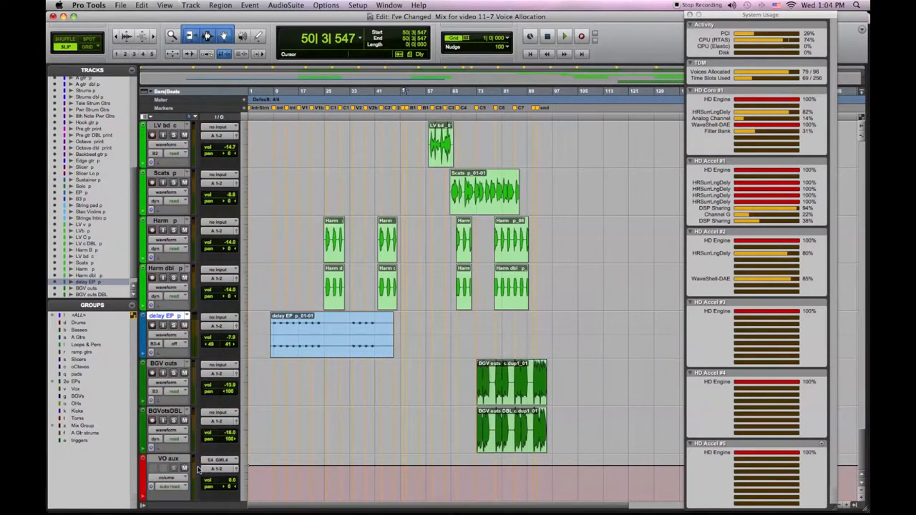
left_click(158, 448)
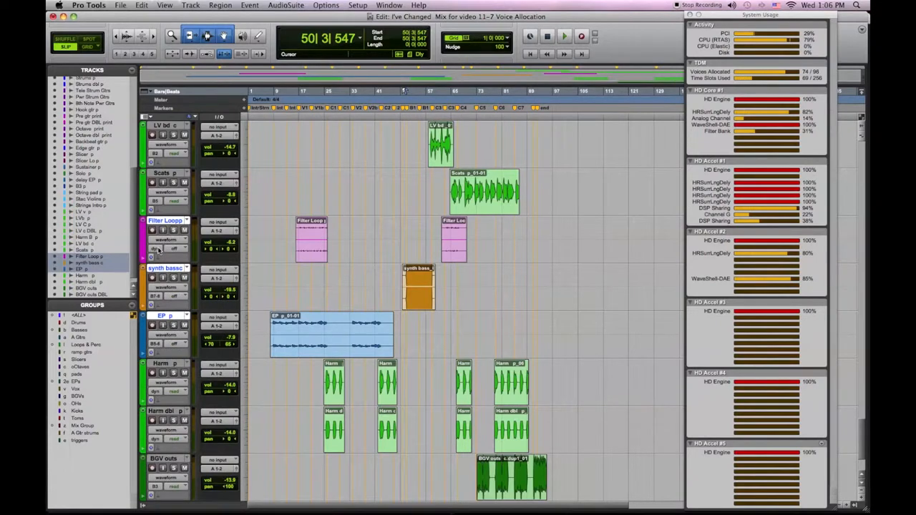
Open the Filter Loop track's voice selector menu showing dyn and explicit voices
left_click(164, 249)
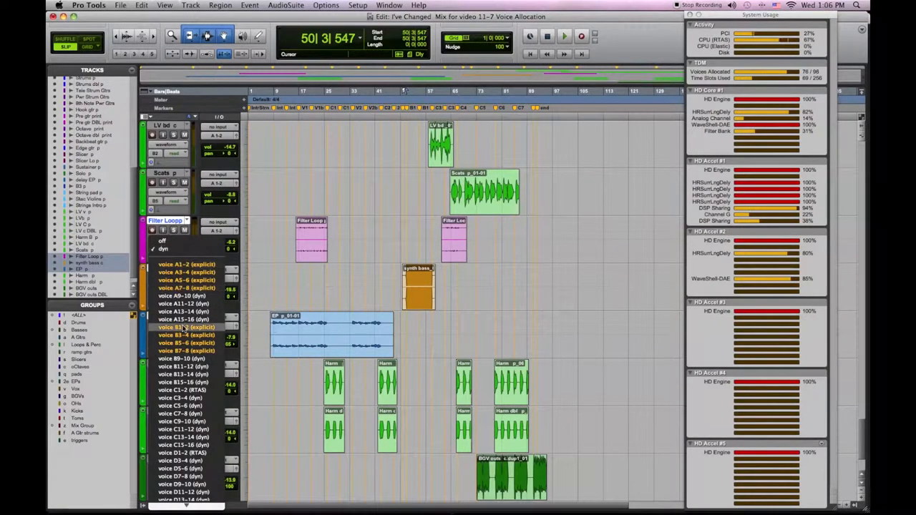